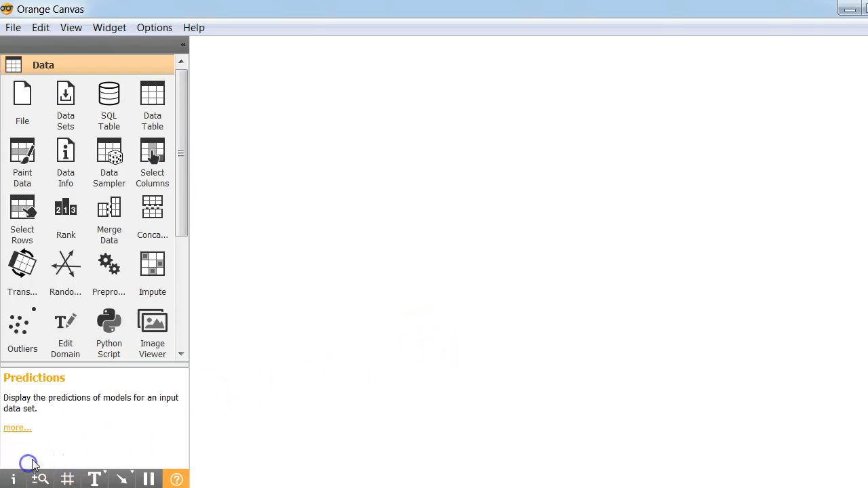
mouse_move(589, 429)
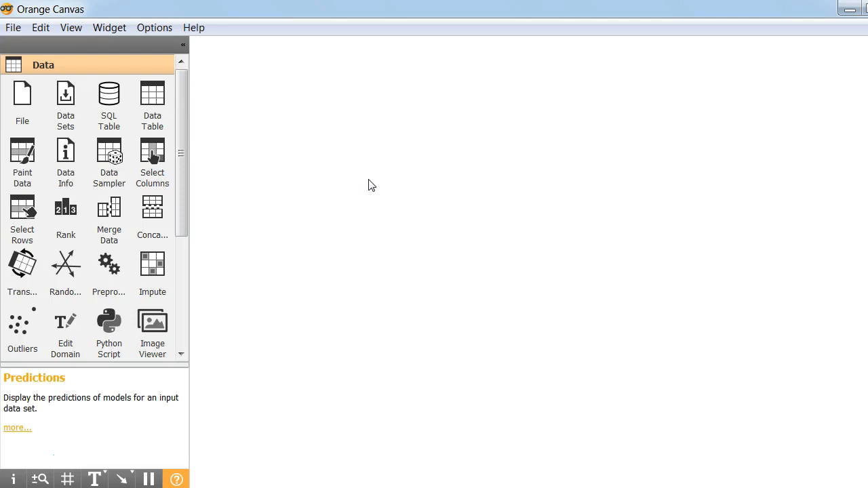
mouse_move(55, 6)
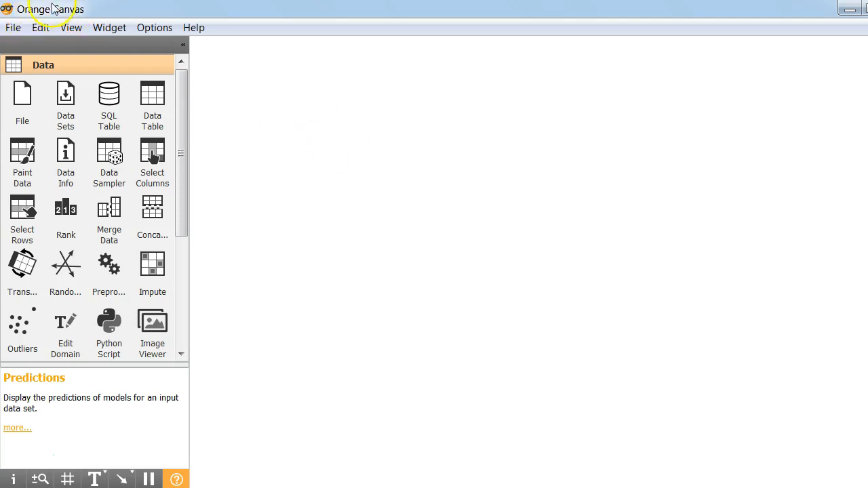
mouse_move(397, 405)
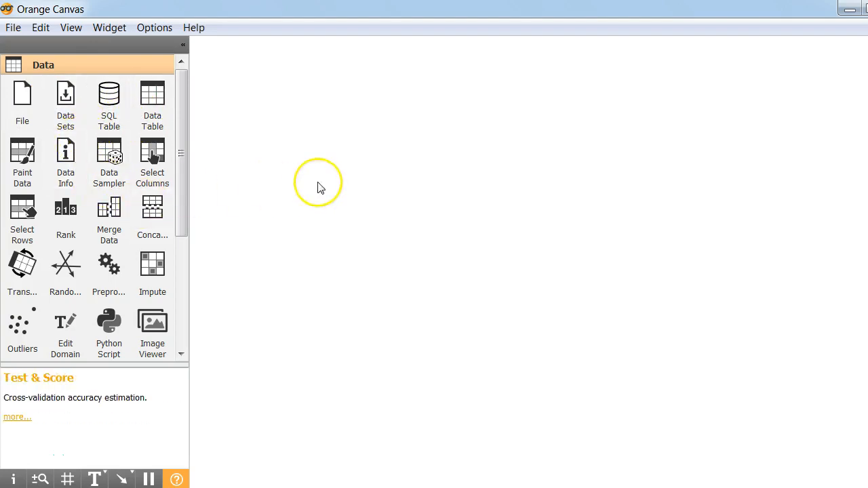
mouse_move(622, 222)
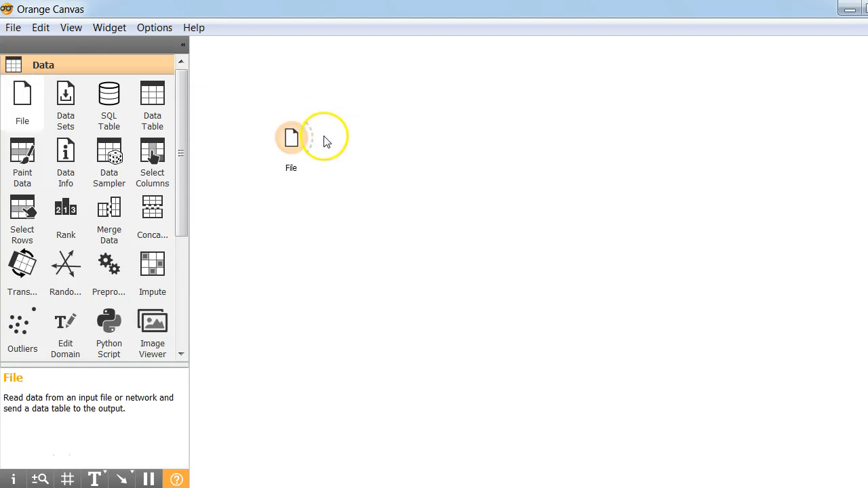
Load fruits-and-vegetables-train.tab into the File widget (35 instances, 9 features).
double_click(290, 139)
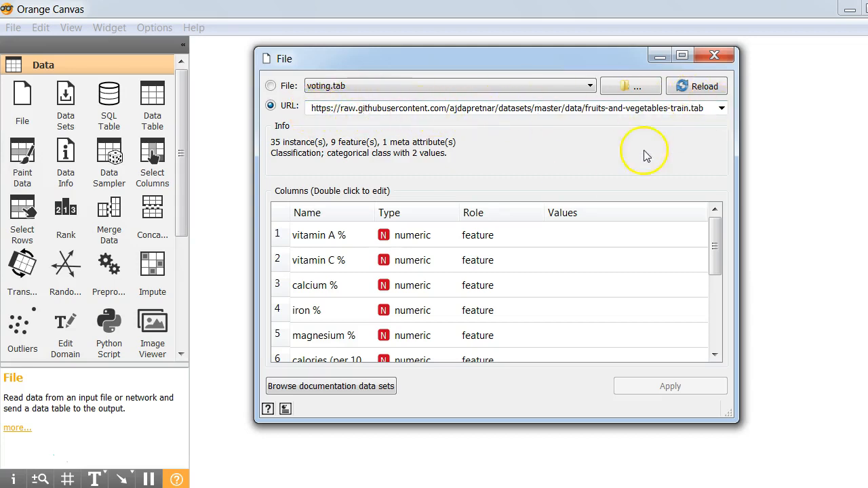
mouse_move(323, 311)
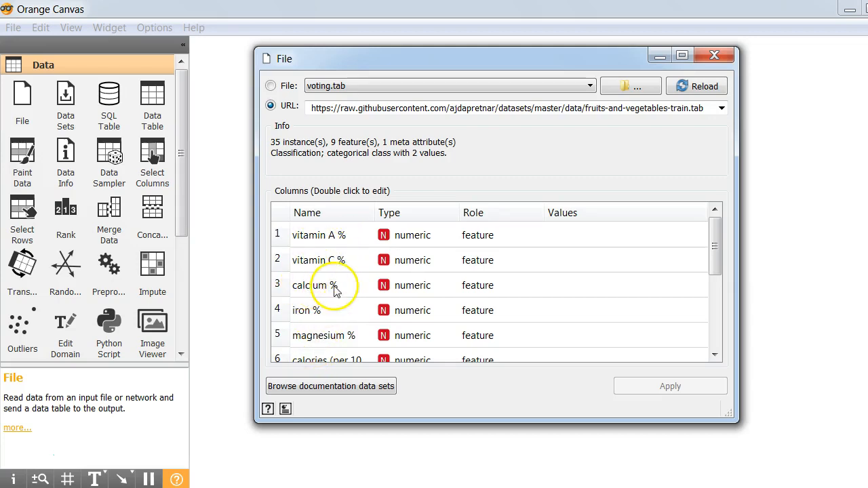
scroll("down", 3)
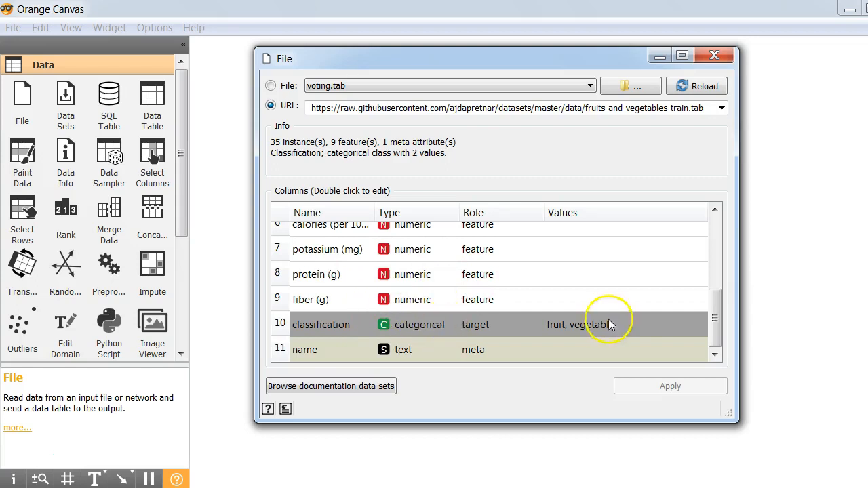
mouse_move(665, 307)
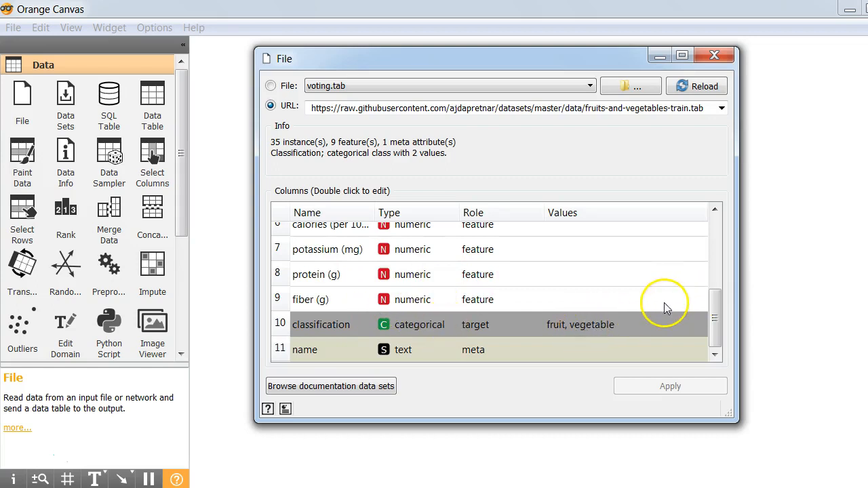
mouse_move(761, 49)
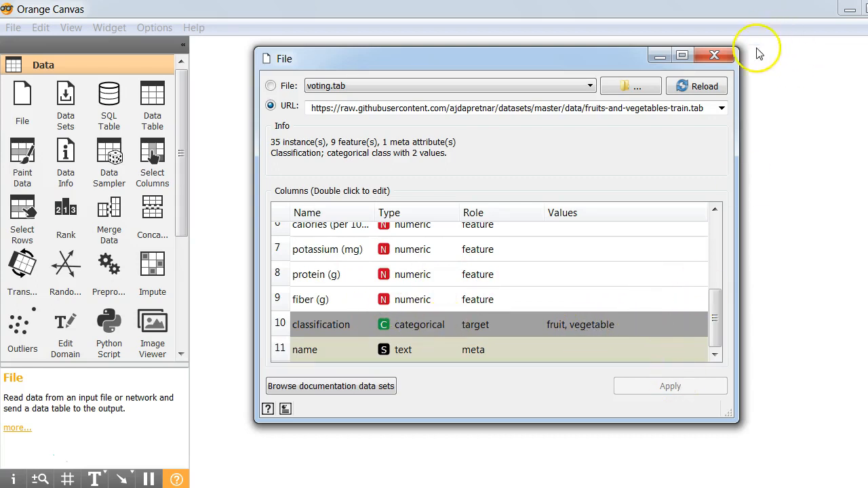
Connect File to a new Data Table and inspect the training rows.
left_click(708, 49)
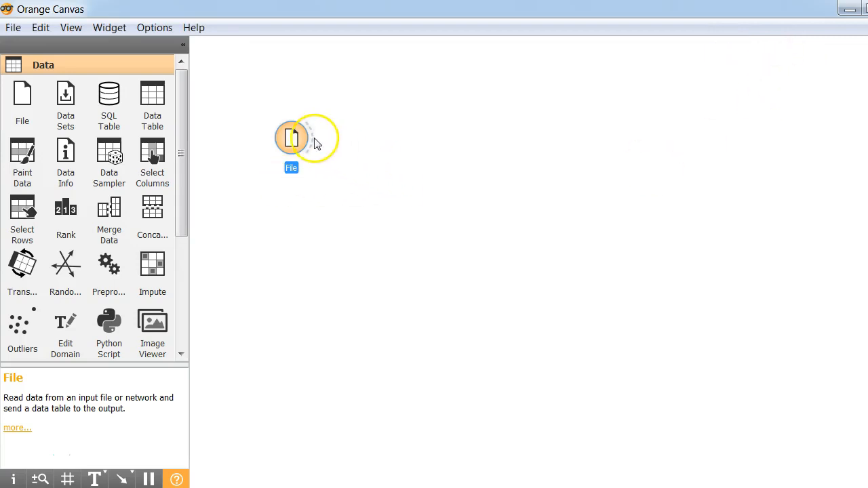
left_click_drag(309, 139, 481, 112)
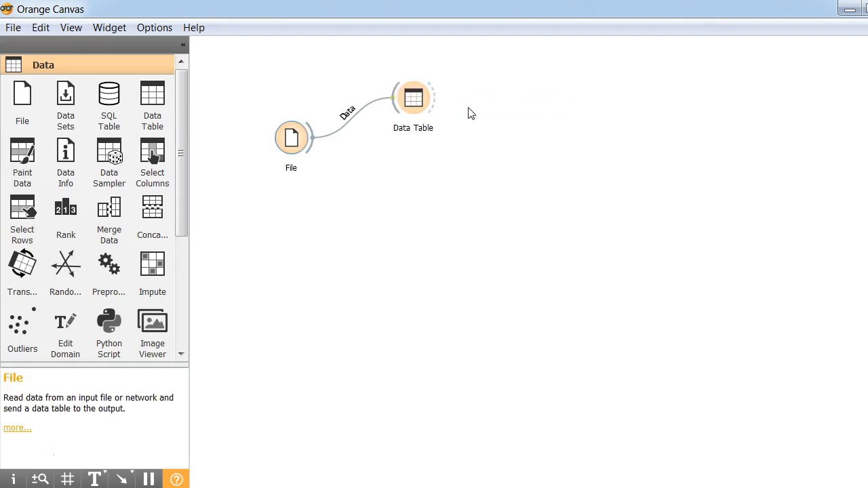
double_click(413, 98)
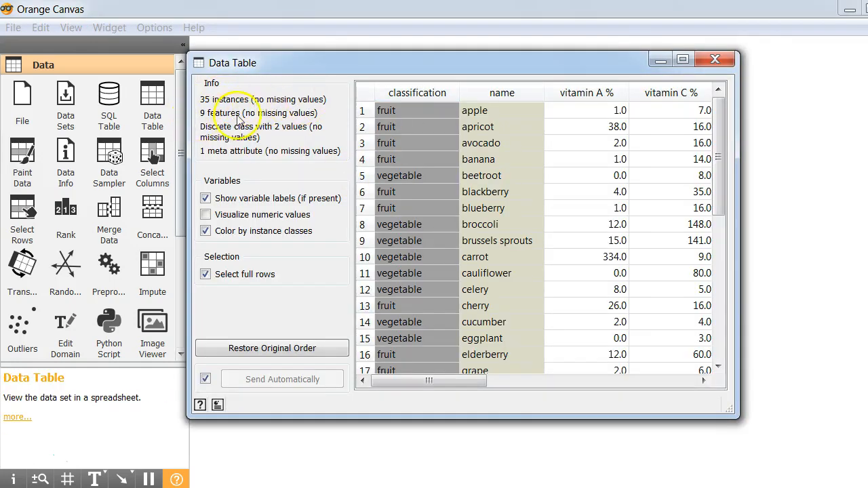
mouse_move(574, 119)
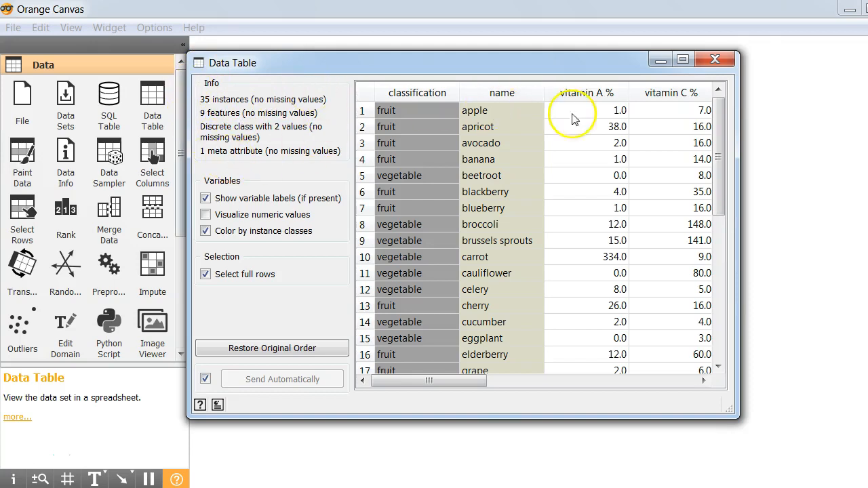
mouse_move(489, 291)
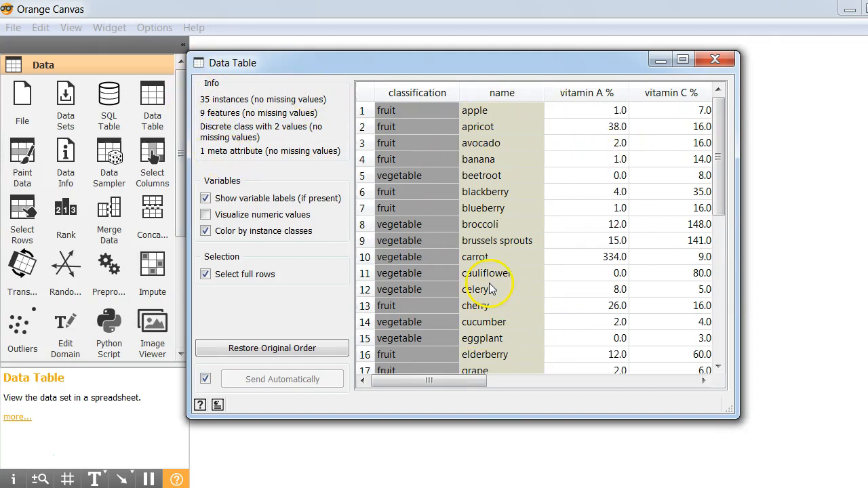
left_click(711, 60)
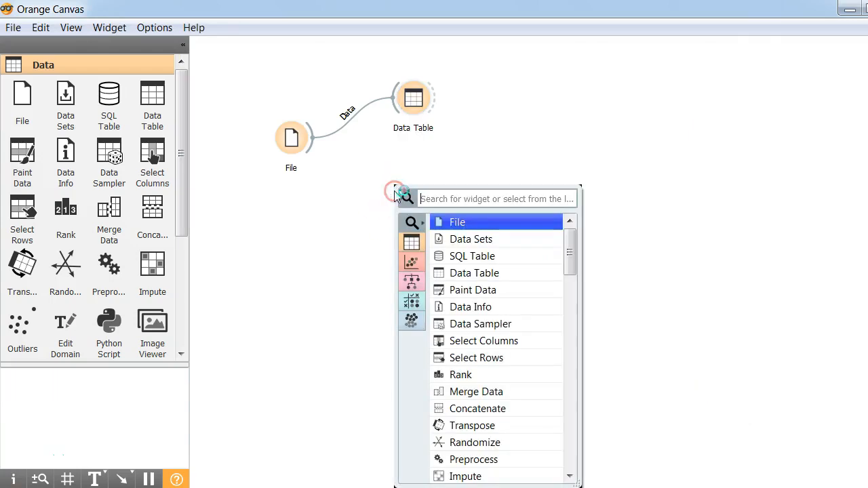
Add a Tree learner and a Test & Score widget, both fed by File's data.
type("tr")
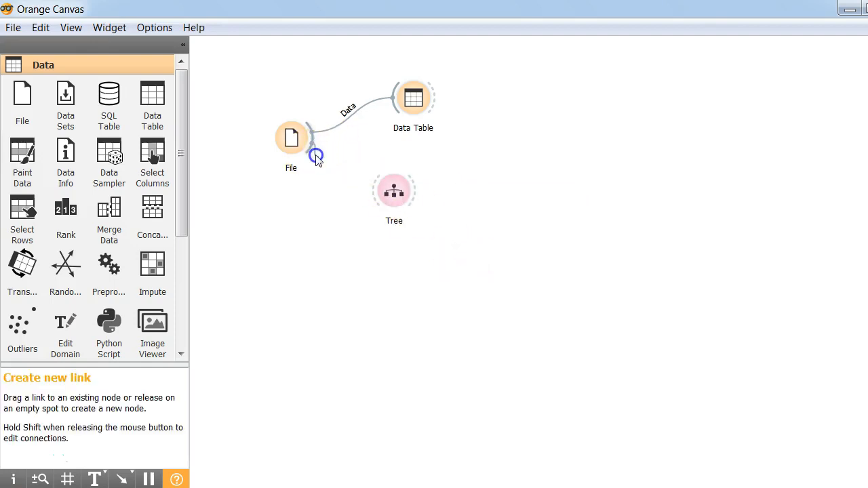
left_click_drag(315, 156, 501, 187)
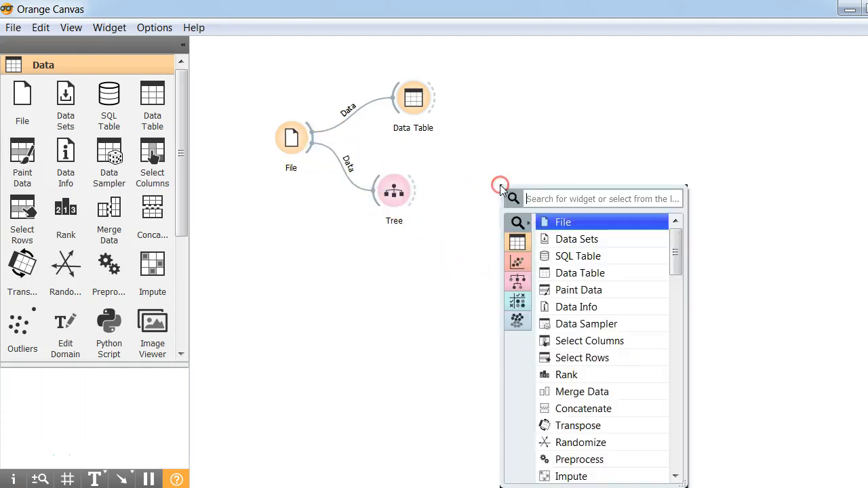
type("tes")
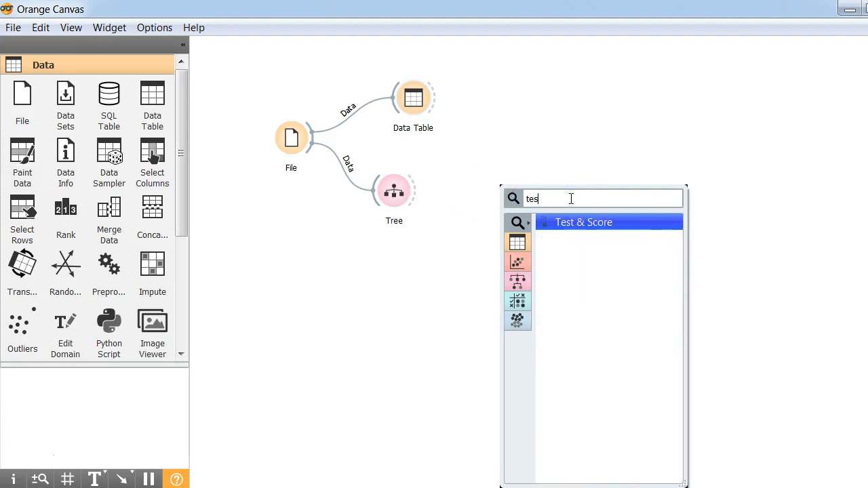
left_click(583, 223)
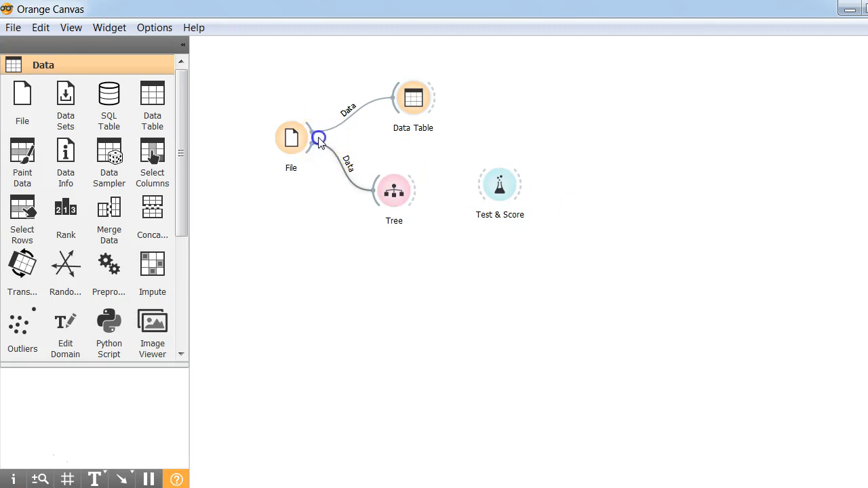
left_click_drag(319, 138, 500, 184)
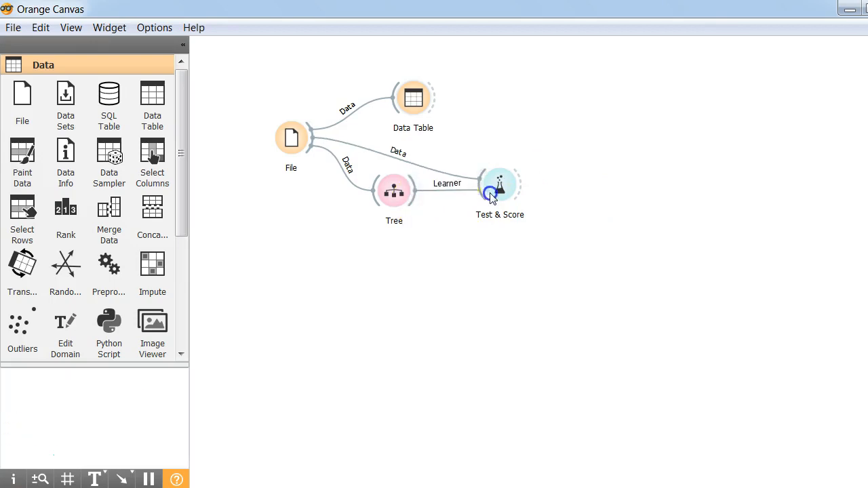
double_click(500, 186)
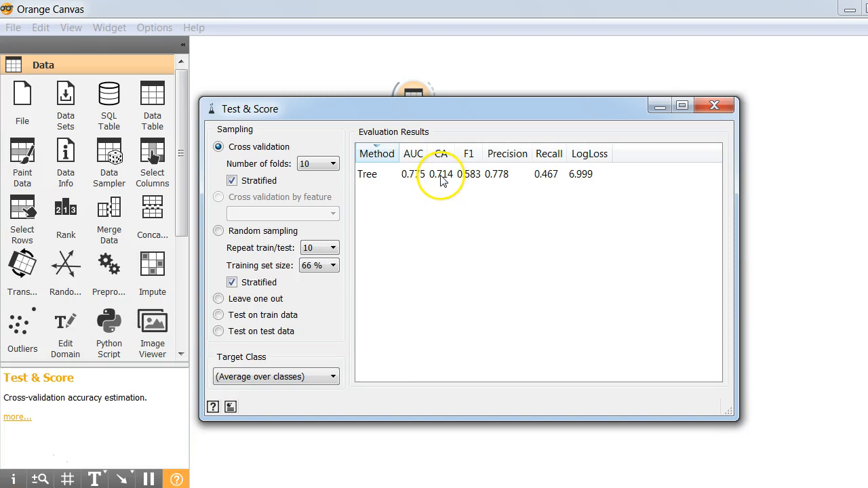
mouse_move(672, 187)
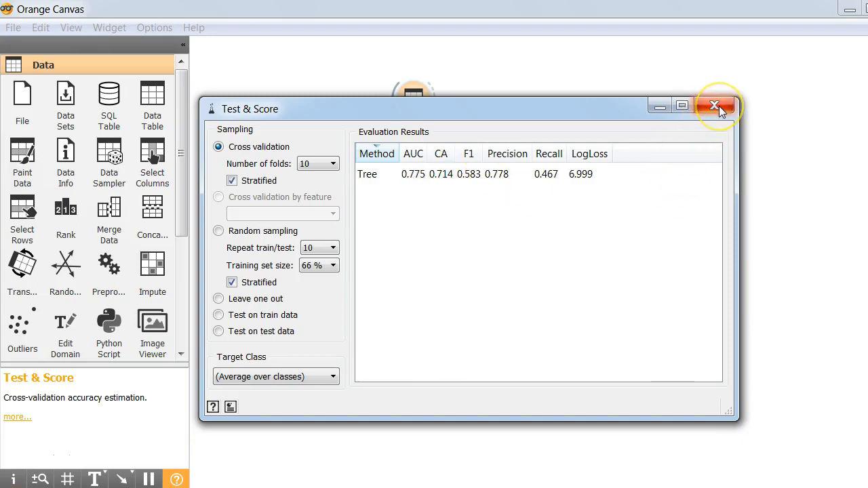
left_click(717, 106)
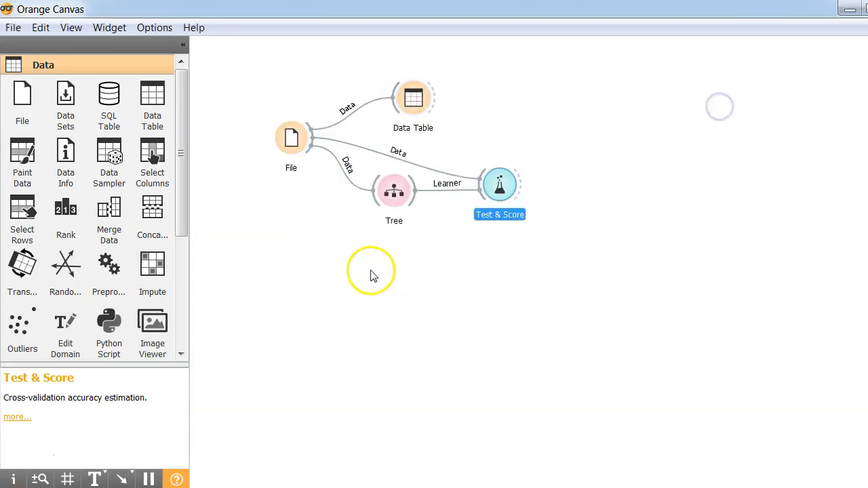
Add Logistic Regression fed by File and connect it to Test & Score as a learner.
double_click(371, 271)
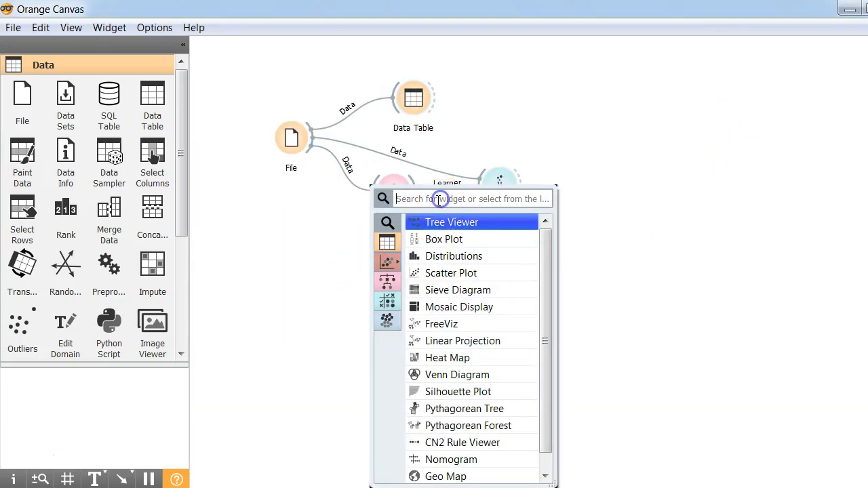
type("Logi")
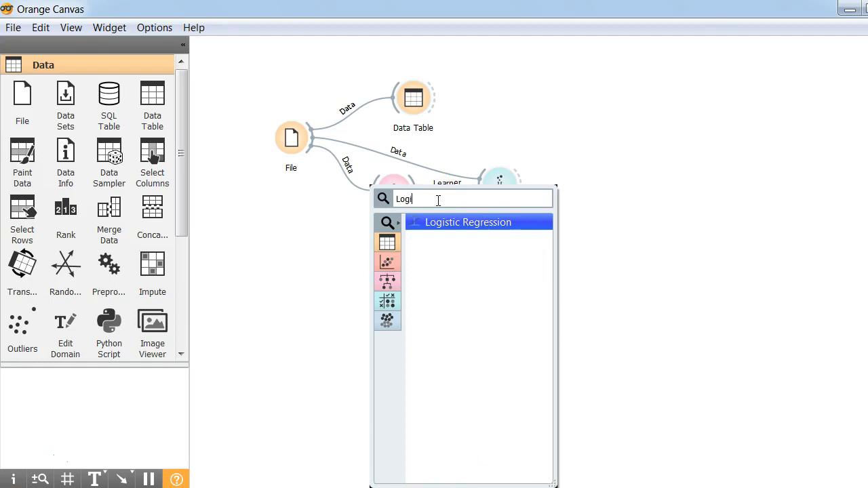
left_click(467, 223)
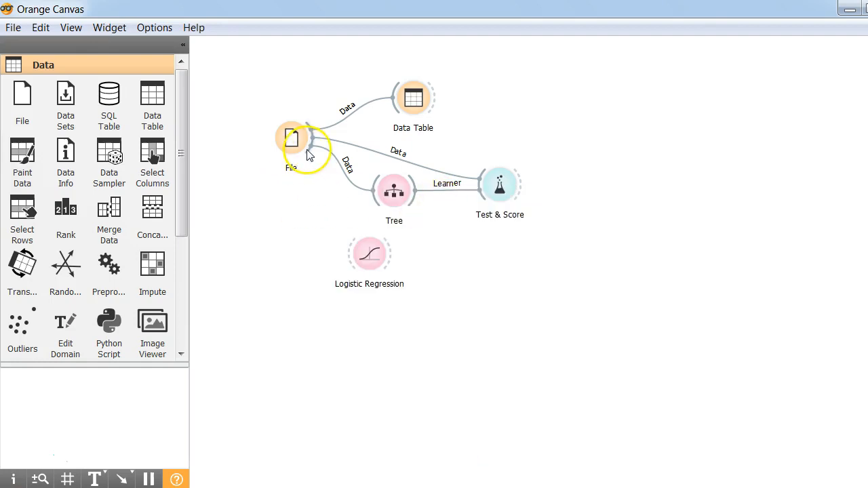
left_click_drag(309, 142, 369, 255)
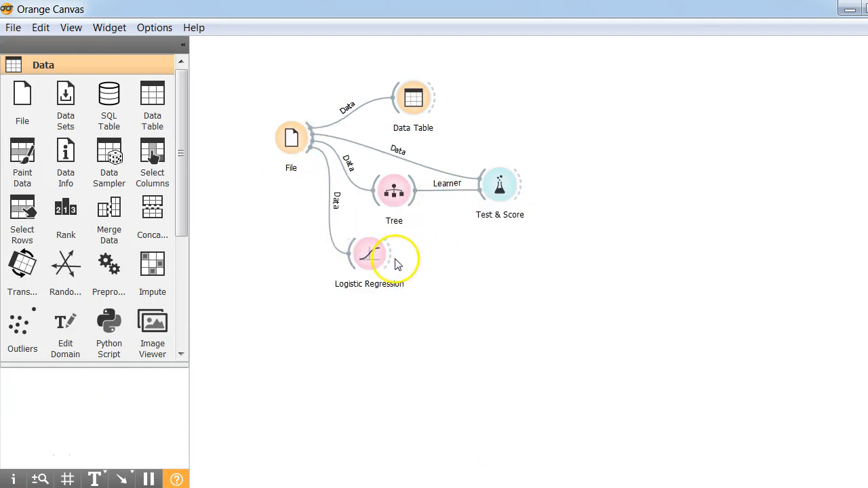
left_click_drag(386, 253, 499, 190)
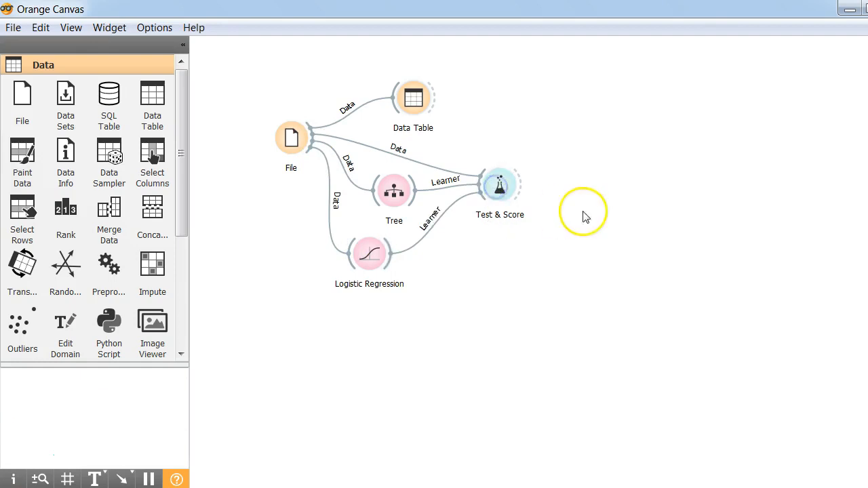
double_click(499, 184)
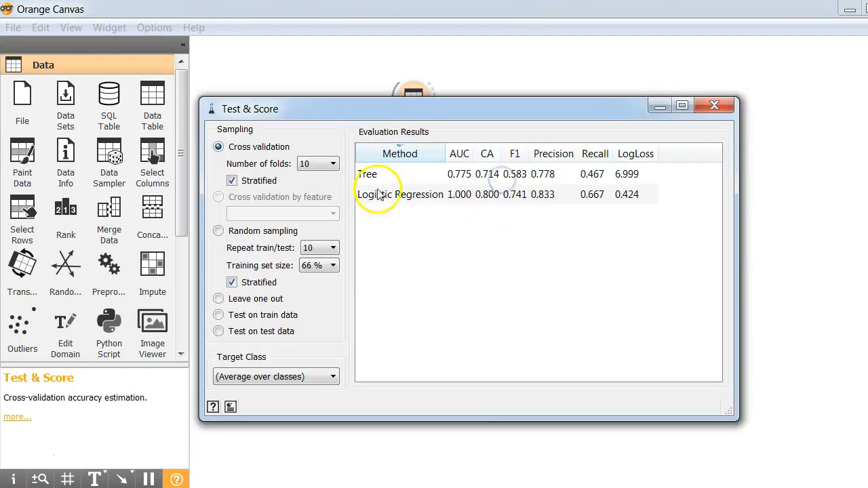
mouse_move(405, 203)
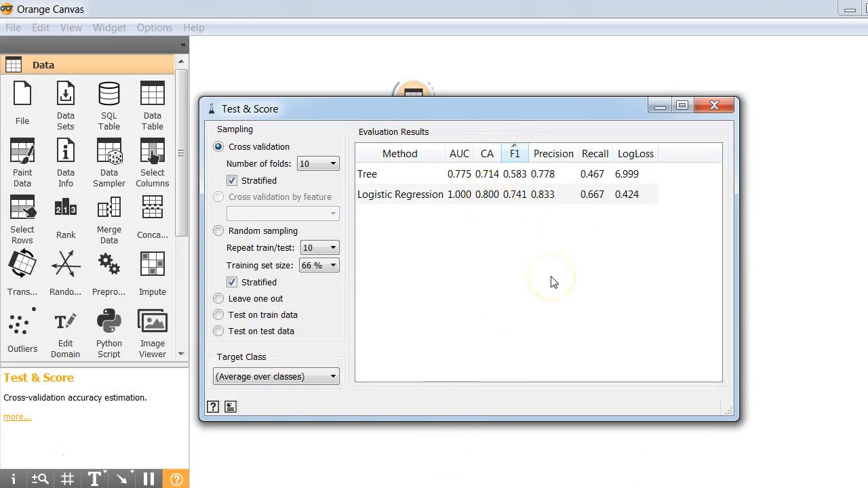
mouse_move(397, 223)
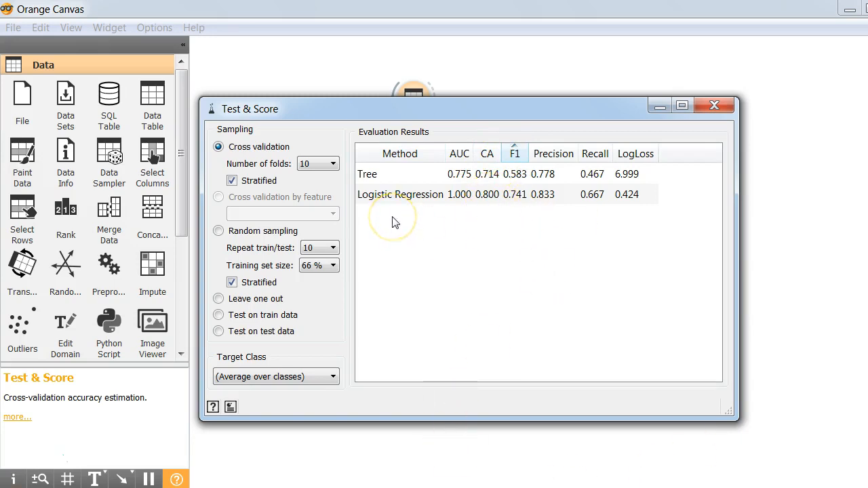
mouse_move(163, 461)
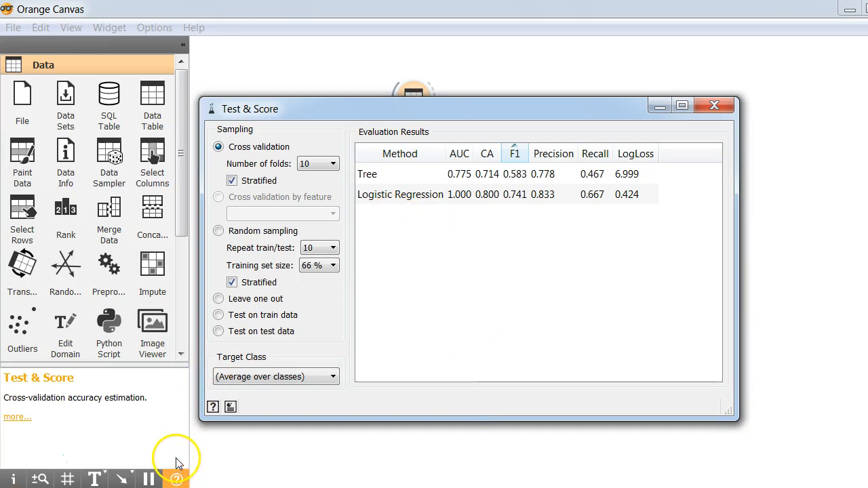
mouse_move(42, 451)
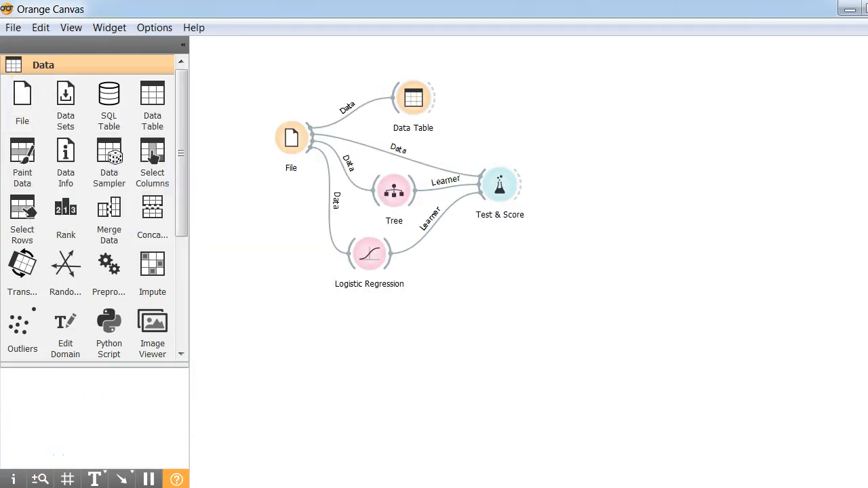
mouse_move(589, 426)
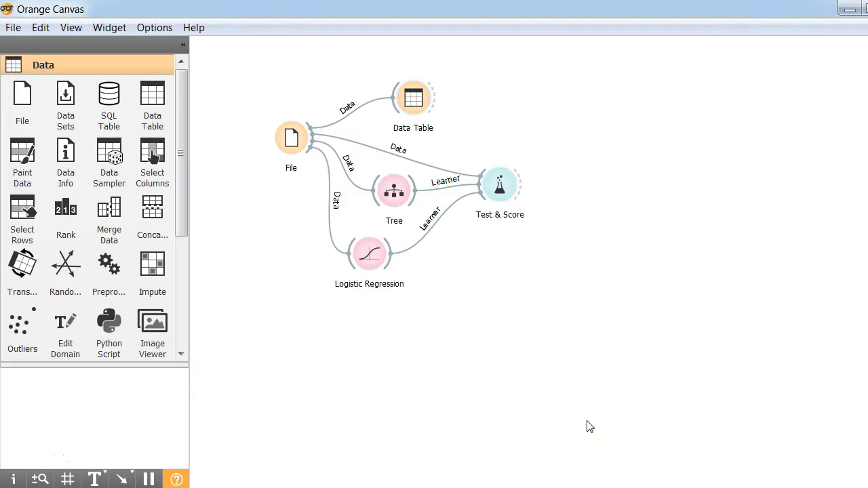
mouse_move(22, 98)
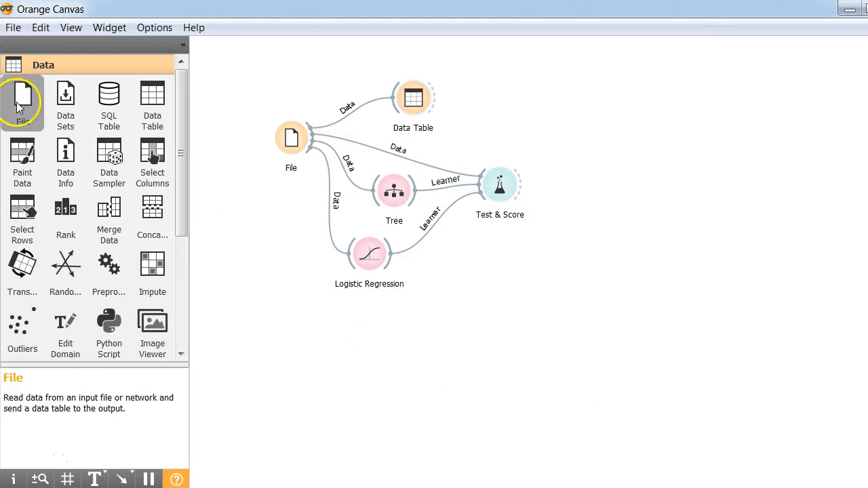
Add a second File widget loading fruits-and-vegetables-test.tab (3 instances, no target).
left_click_drag(21, 95, 270, 337)
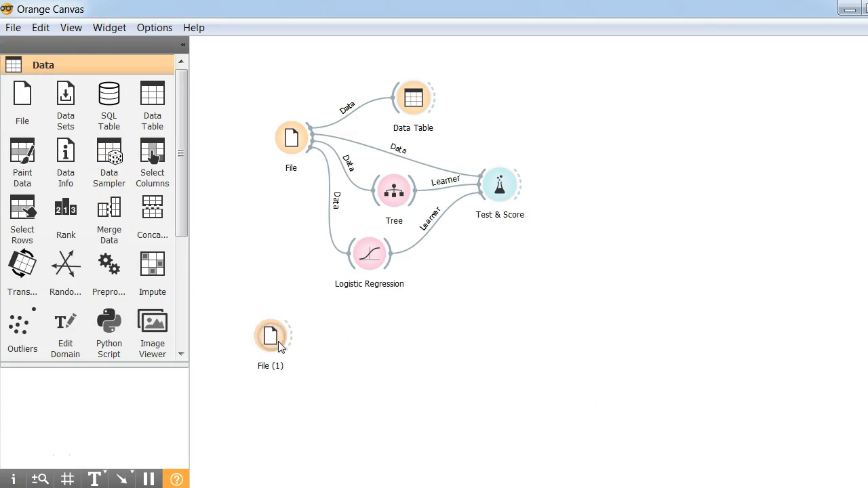
double_click(271, 336)
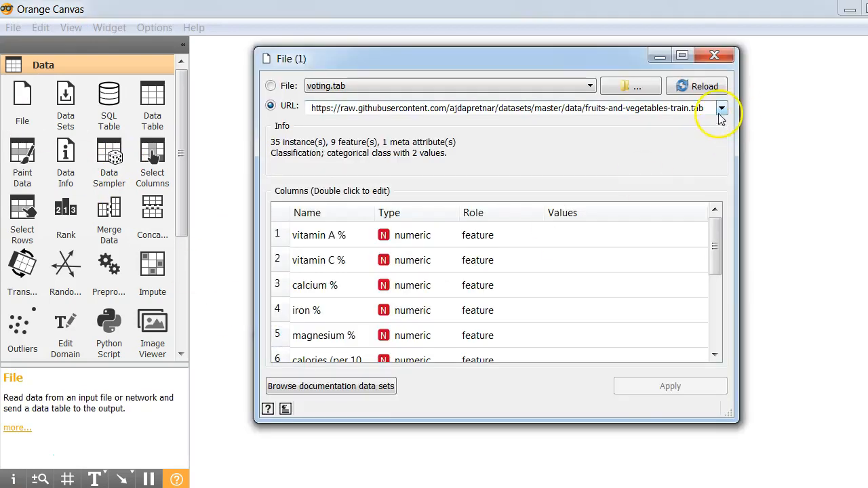
left_click(505, 109)
type("est")
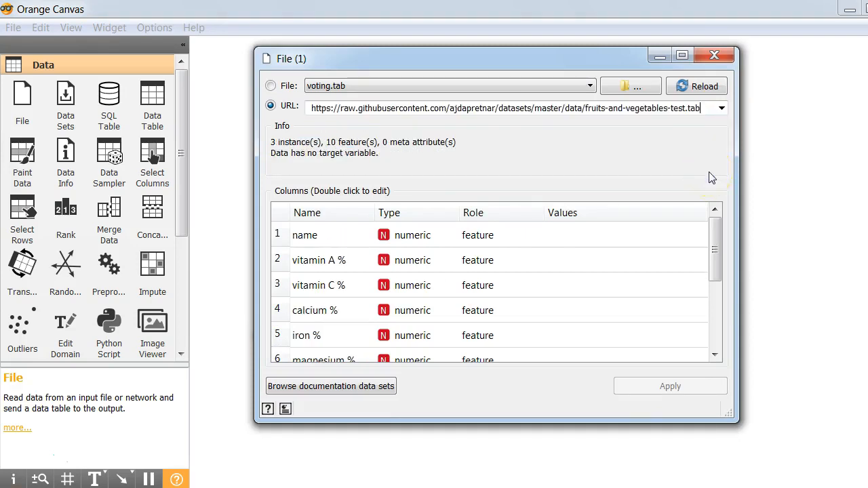
mouse_move(720, 63)
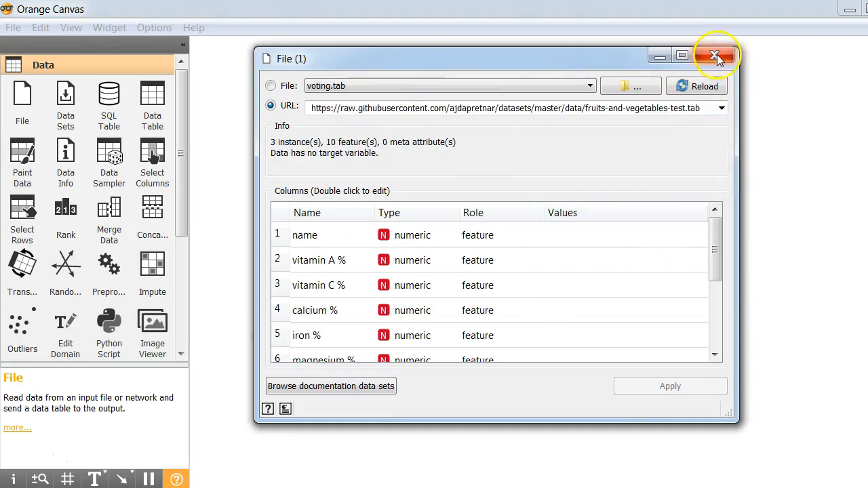
left_click(714, 54)
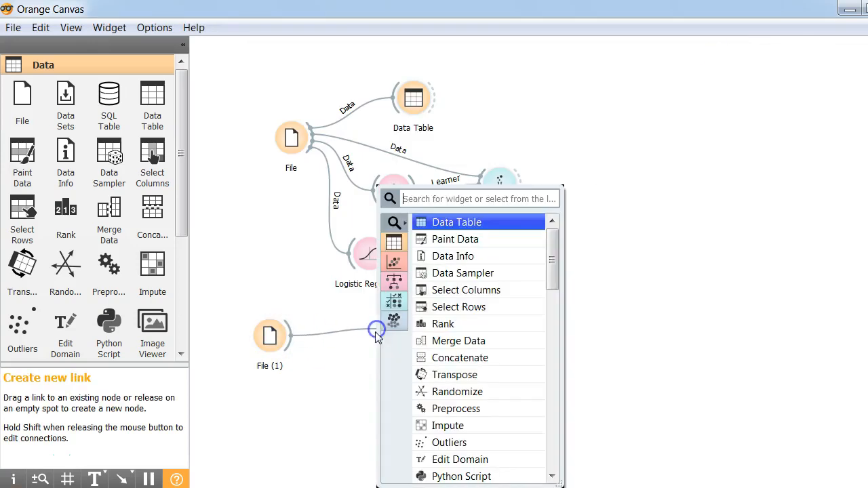
Connect File (1) to a new Data Table (1) and inspect the three unlabelled test rows.
type("da")
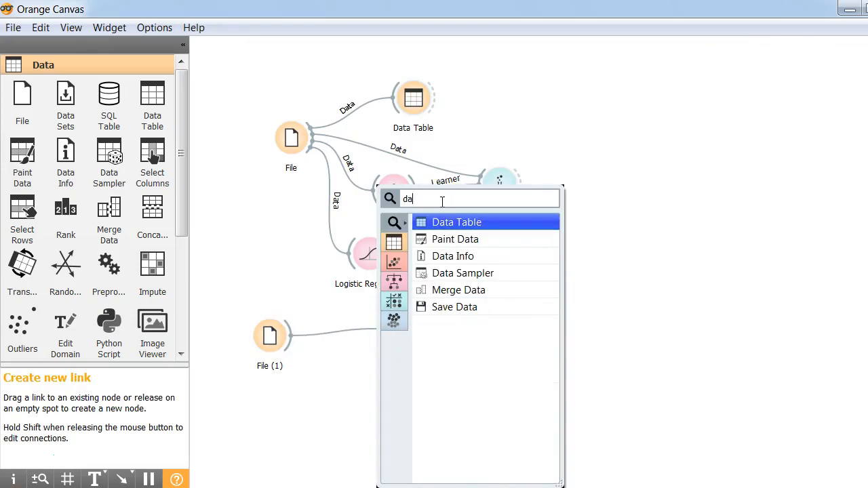
left_click(456, 223)
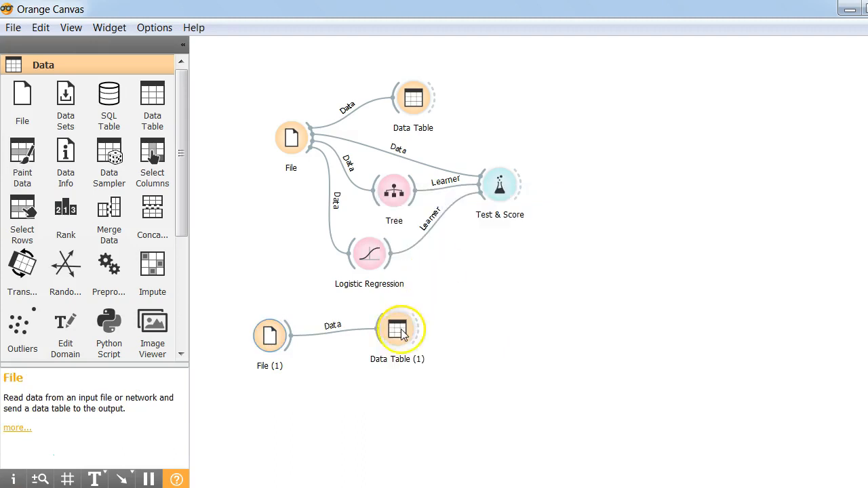
double_click(399, 330)
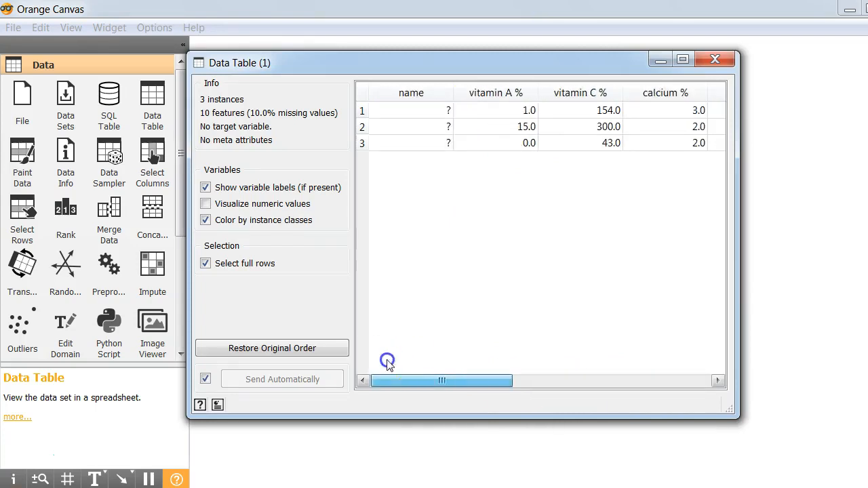
left_click(673, 92)
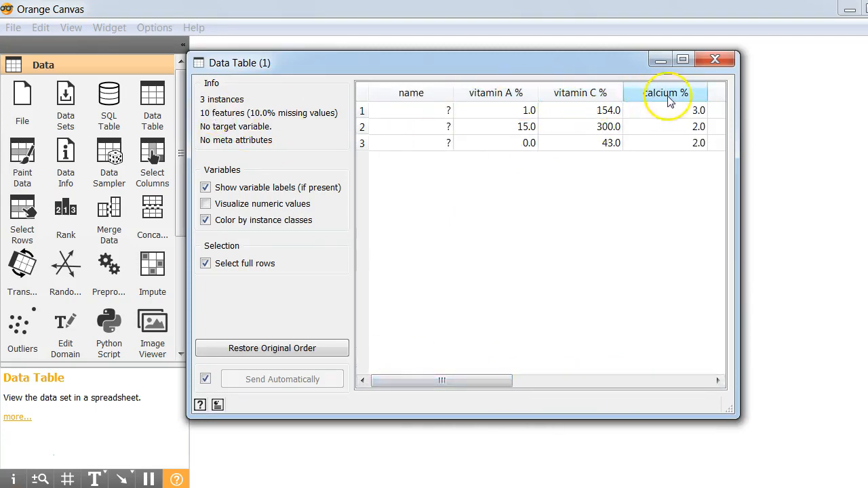
left_click_drag(441, 380, 584, 380)
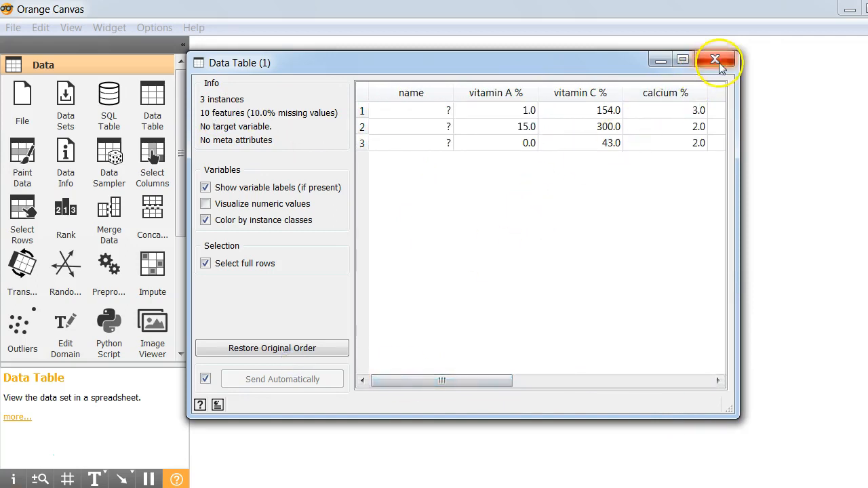
left_click(714, 60)
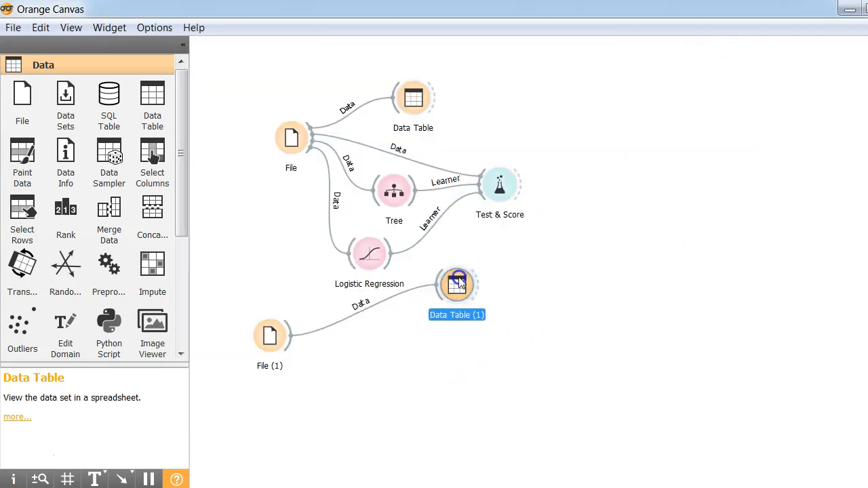
Add a Predictions widget and send File (1)'s test data into it.
left_click_drag(456, 283, 466, 310)
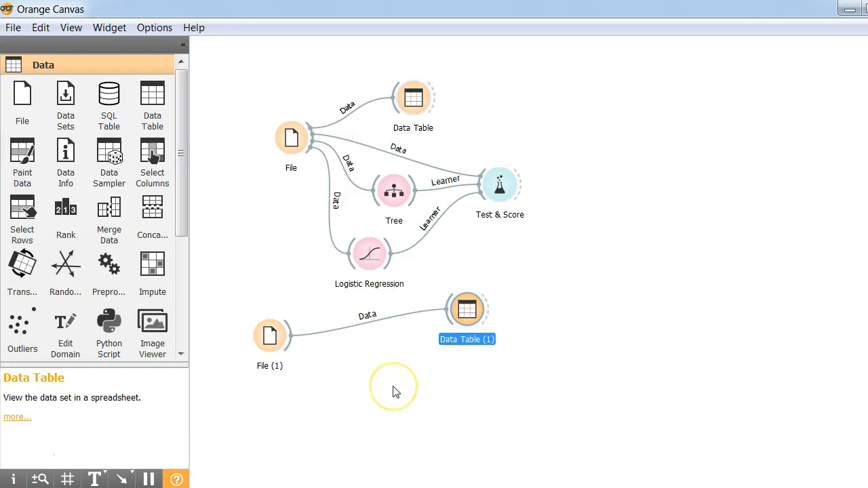
mouse_move(397, 392)
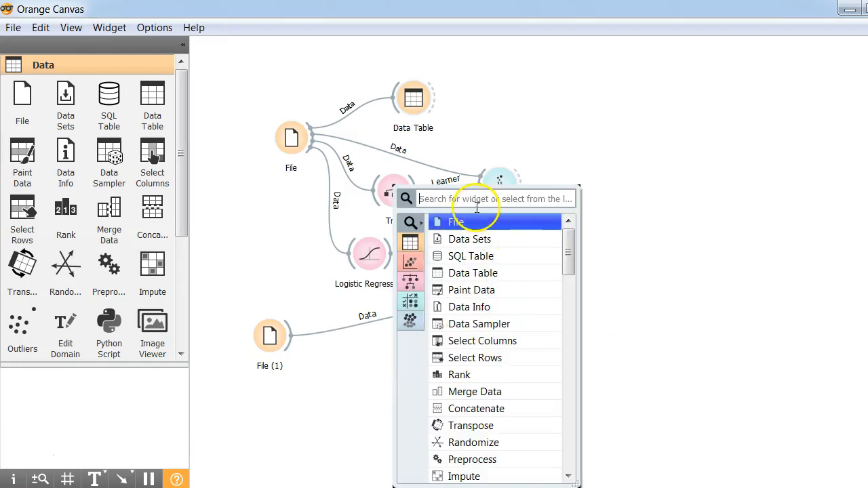
type("Pre")
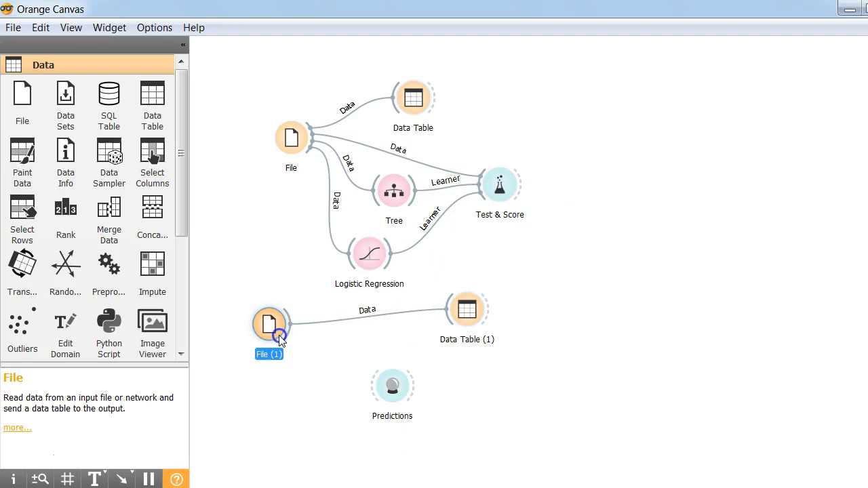
left_click_drag(279, 336, 383, 380)
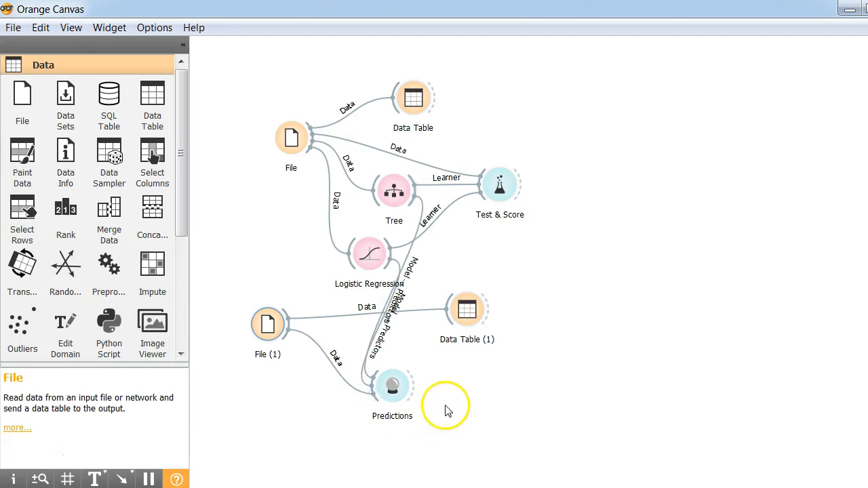
View predictions: Logistic Regression gives fruit, vegetable, fruit; Tree gives fruit for all three.
double_click(392, 394)
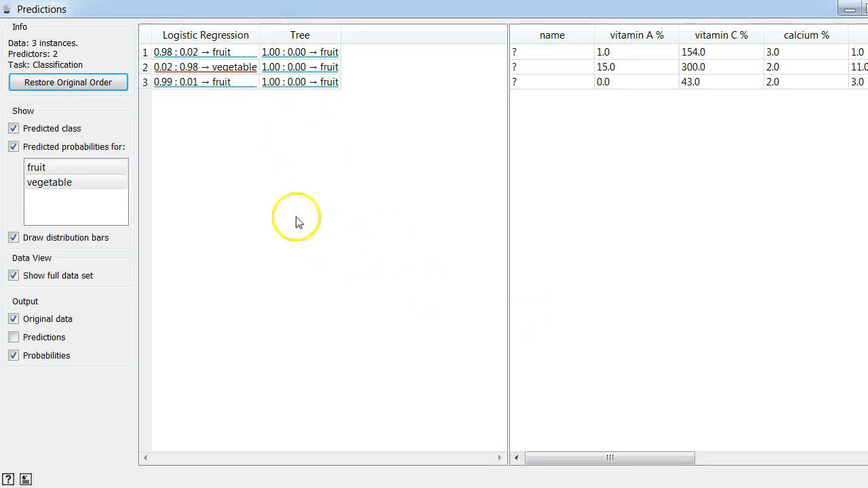
mouse_move(271, 198)
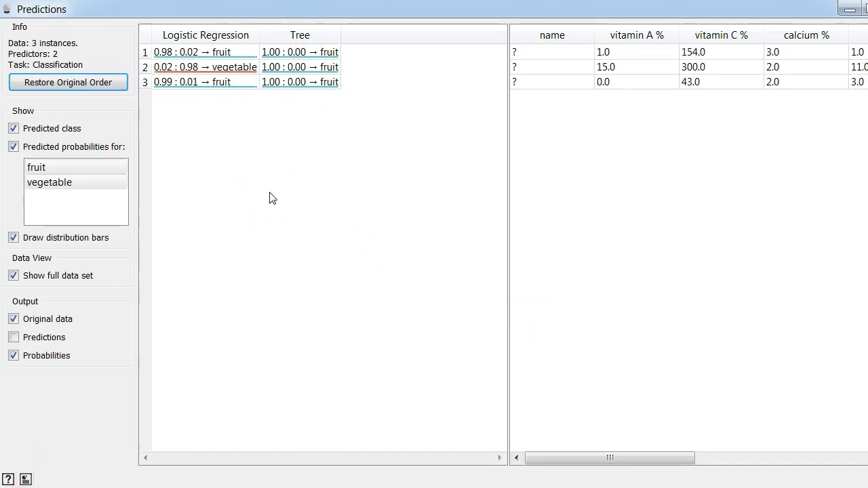
mouse_move(460, 244)
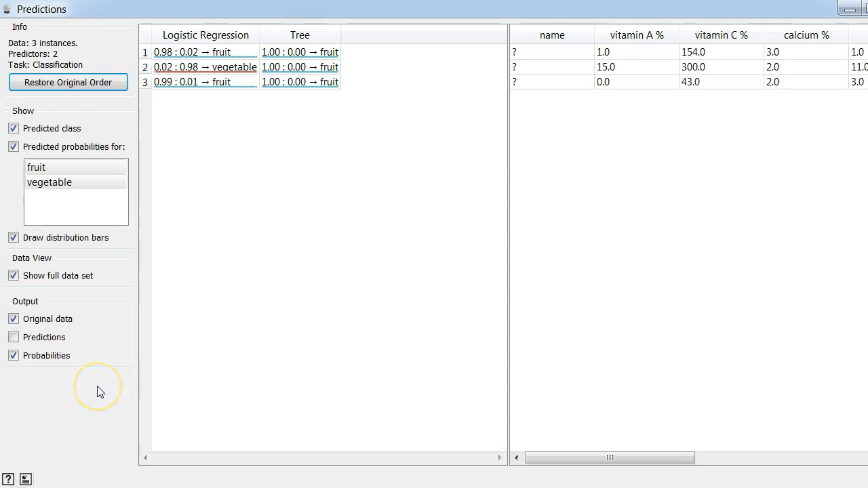
mouse_move(32, 474)
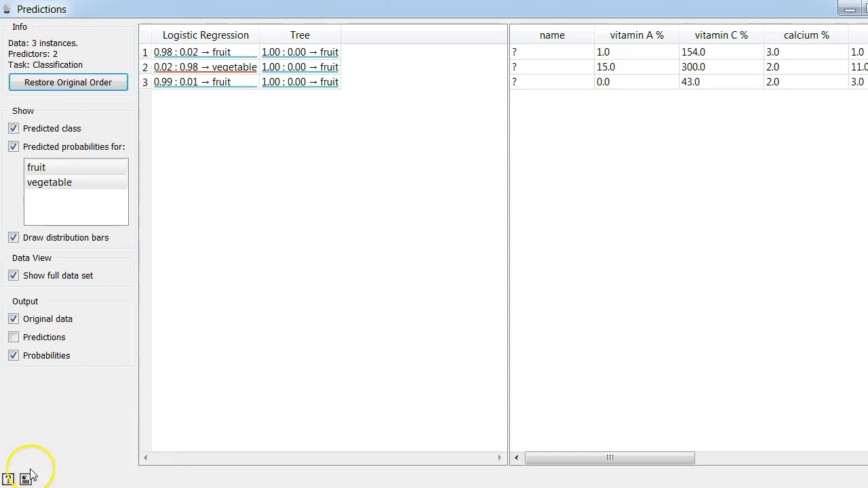
mouse_move(25, 453)
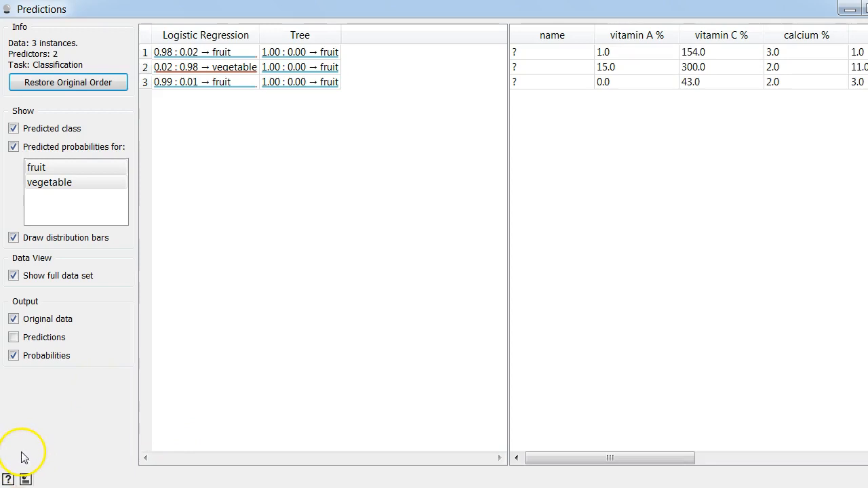